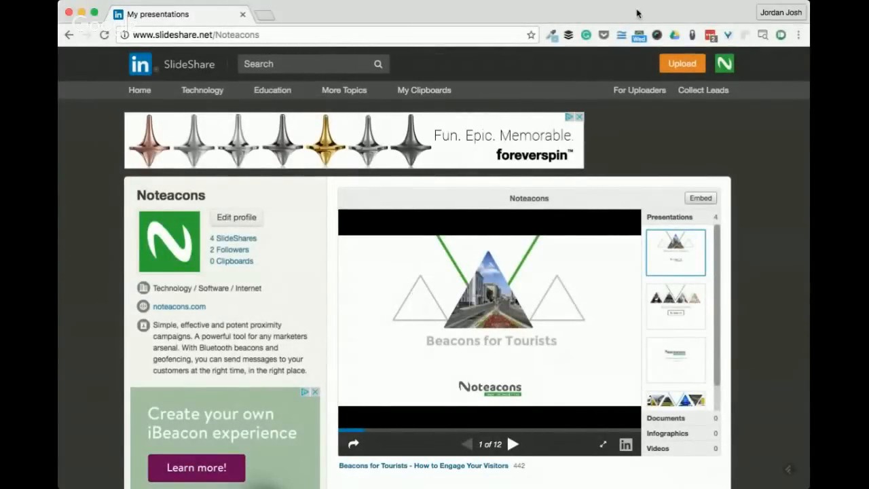
Step: Advance the Beacons for Tourists deck from its title slide to slide 2, Beacon Overview
{"action": "left_click", "coordinate": [517, 444]}
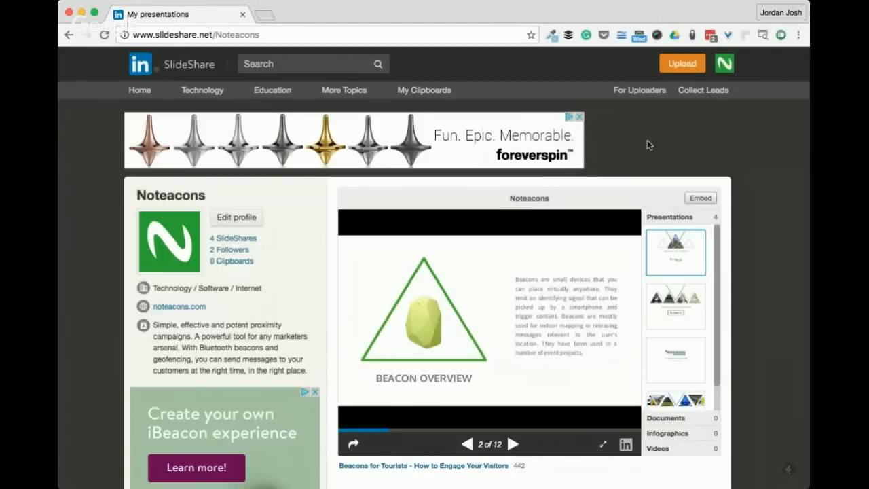
{"action": "mouse_move", "coordinate": [671, 306]}
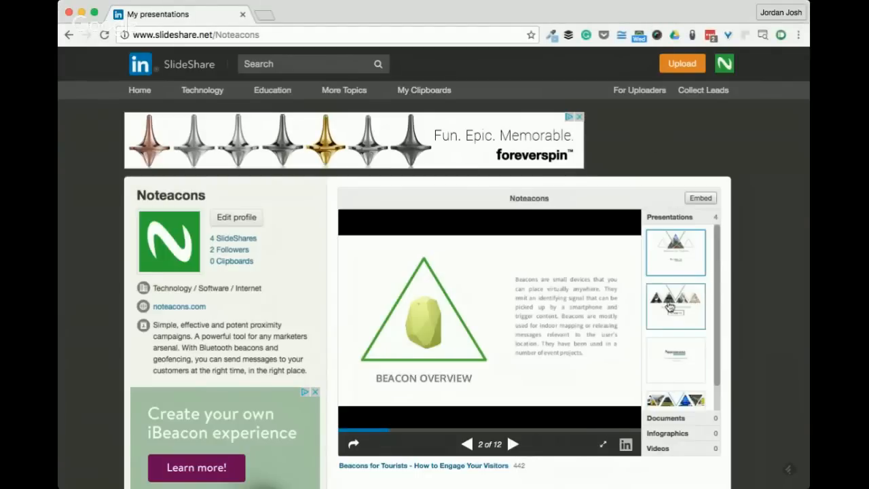
Step: Load the second presentation and page forward twice to the Overview slide, 4 of 12
{"action": "left_click", "coordinate": [675, 306]}
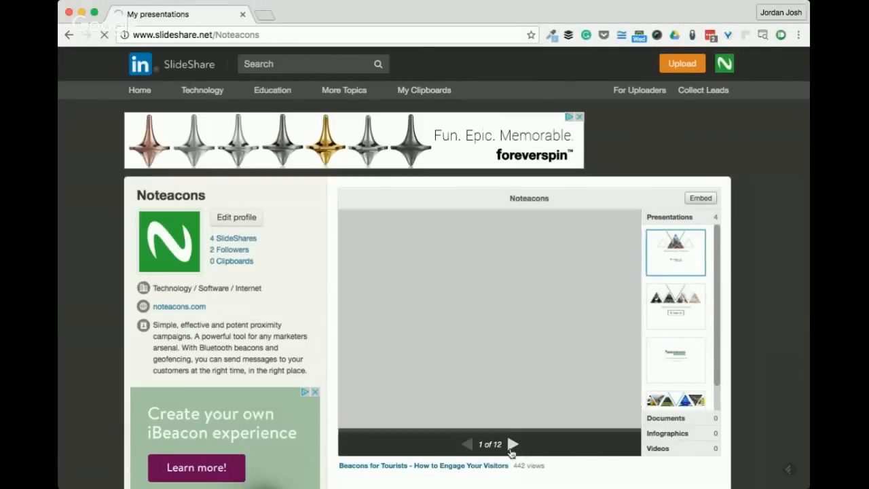
{"action": "left_click", "coordinate": [517, 444]}
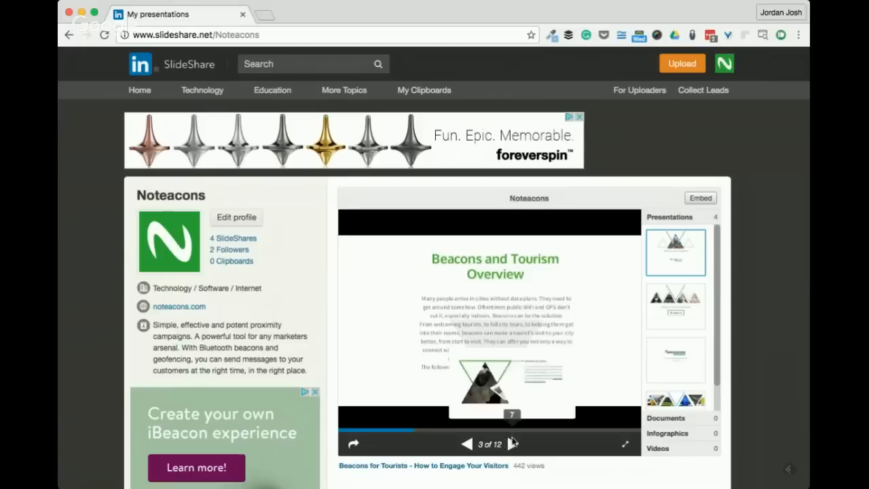
{"action": "left_click", "coordinate": [516, 443]}
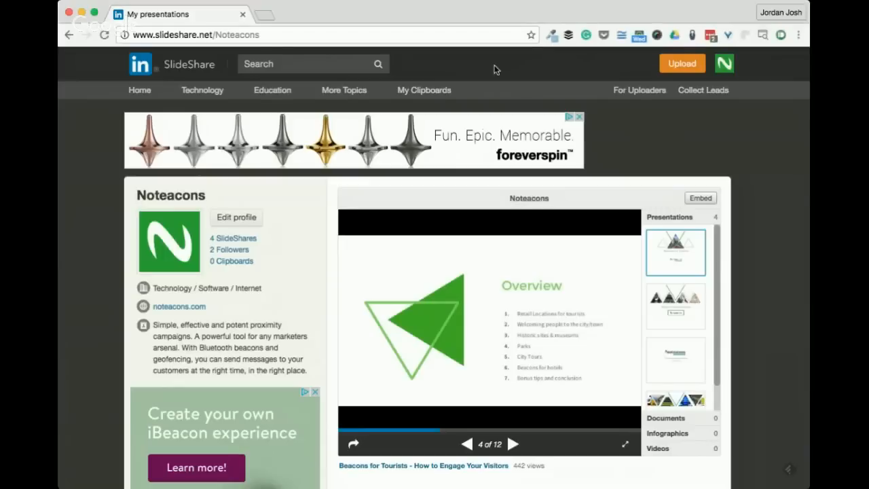
{"action": "left_click", "coordinate": [517, 443]}
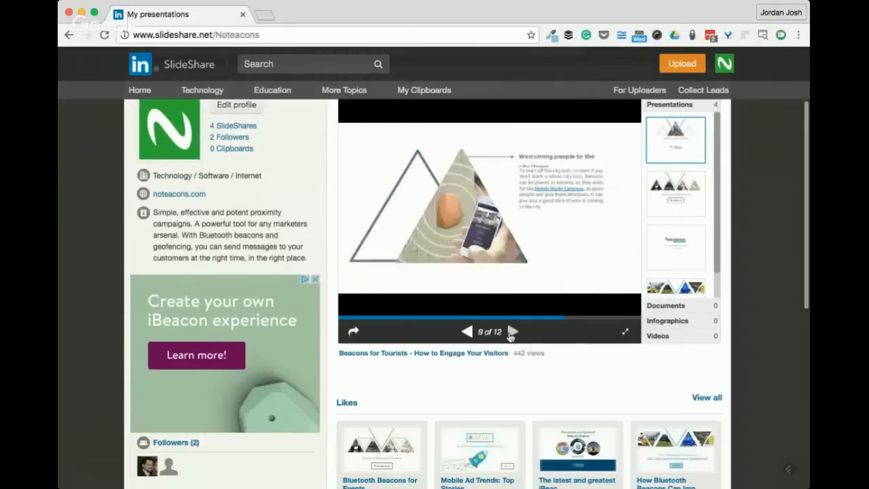
Step: Step back one slide to the City Tours slide
{"action": "left_click", "coordinate": [466, 332]}
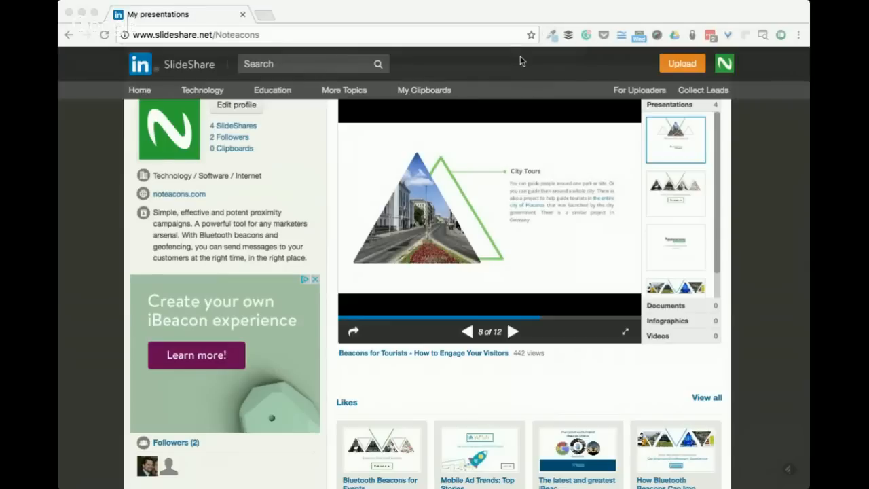
Step: Advance again to the slide about welcoming people to the city with beacons
{"action": "left_click", "coordinate": [513, 332]}
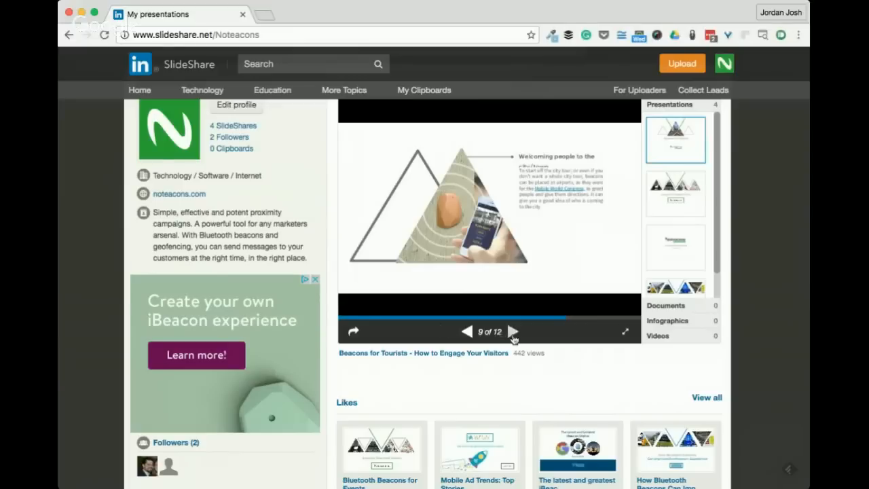
Step: Page past Beacons for Hotels to slide 11 of 12, Bonus Tips and Conclusion
{"action": "left_click", "coordinate": [513, 332]}
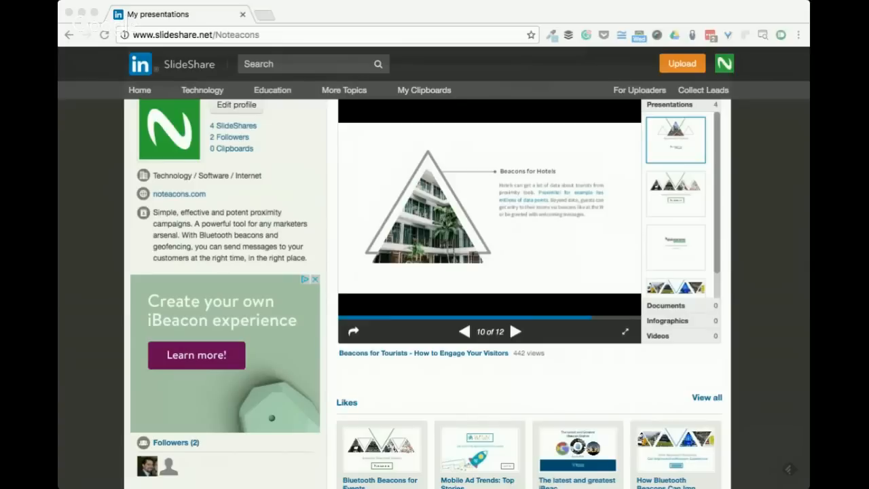
{"action": "mouse_move", "coordinate": [451, 17]}
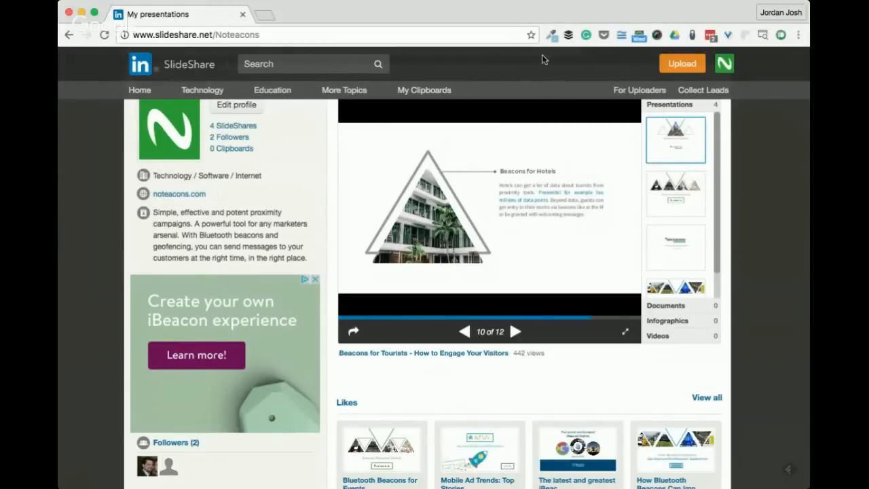
{"action": "left_click", "coordinate": [515, 331]}
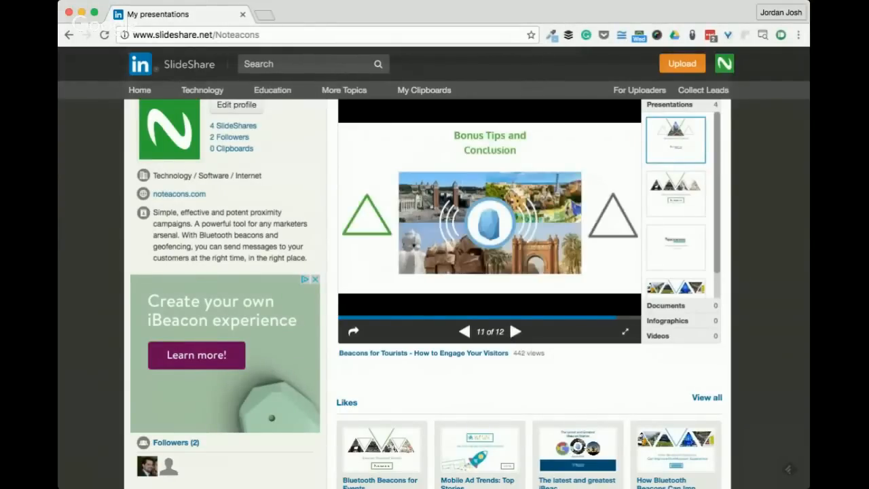